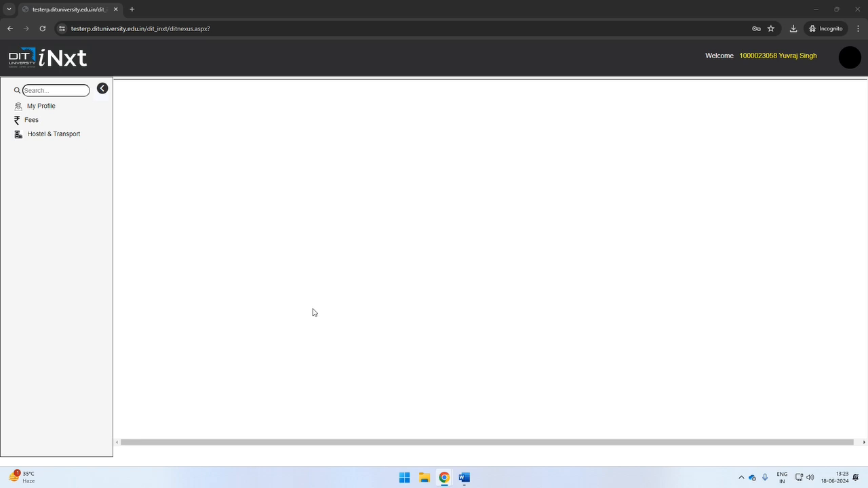
mouse_move(92, 211)
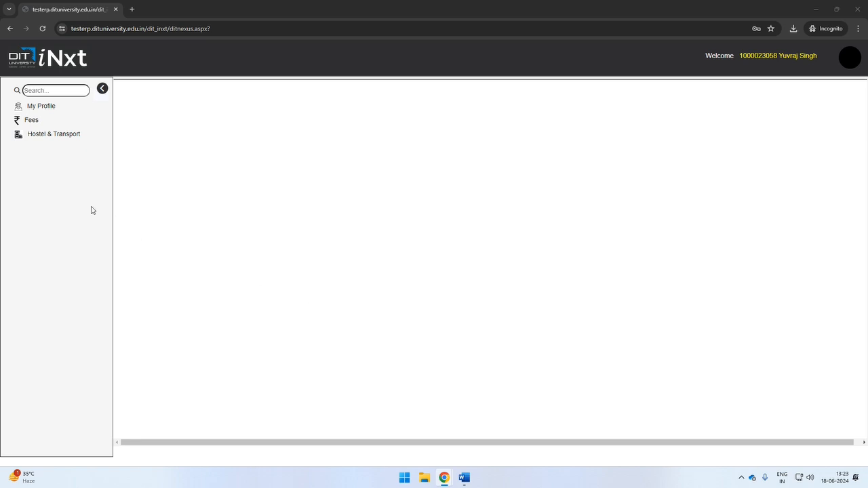
mouse_move(95, 176)
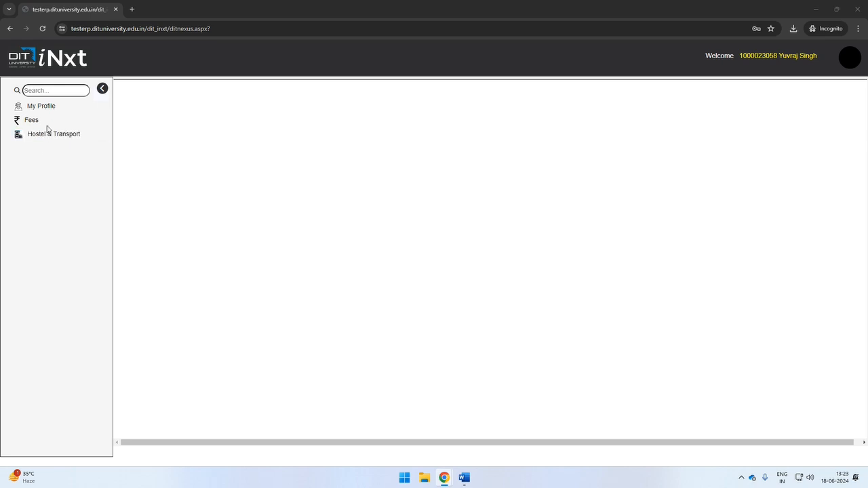
- On Fees > Online Payments, replace the 44250 due with 5000, then settle on 10000 to pay
left_click(31, 120)
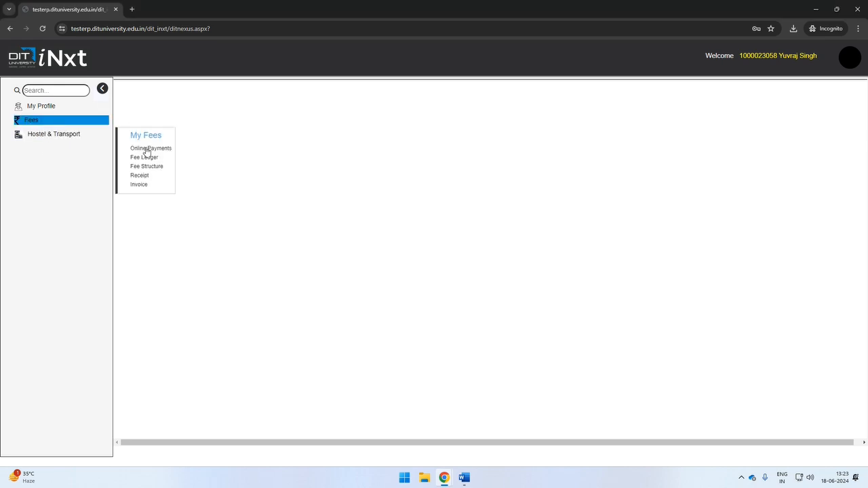
left_click(151, 148)
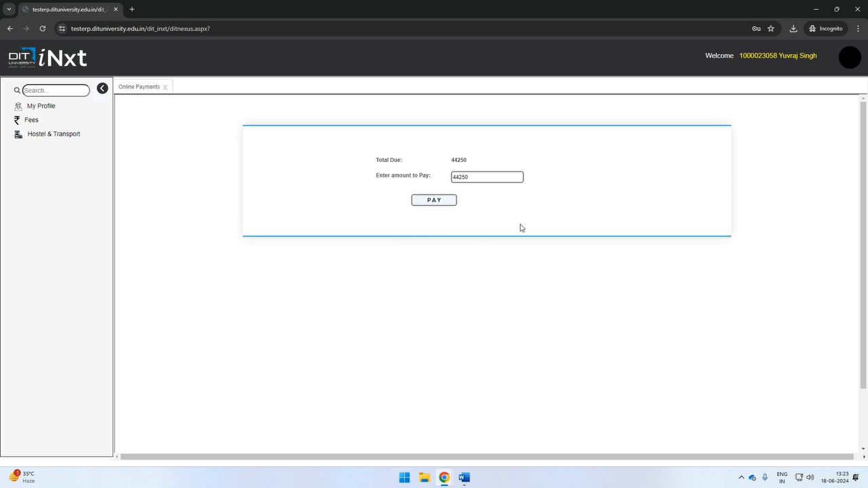
double_click(466, 176)
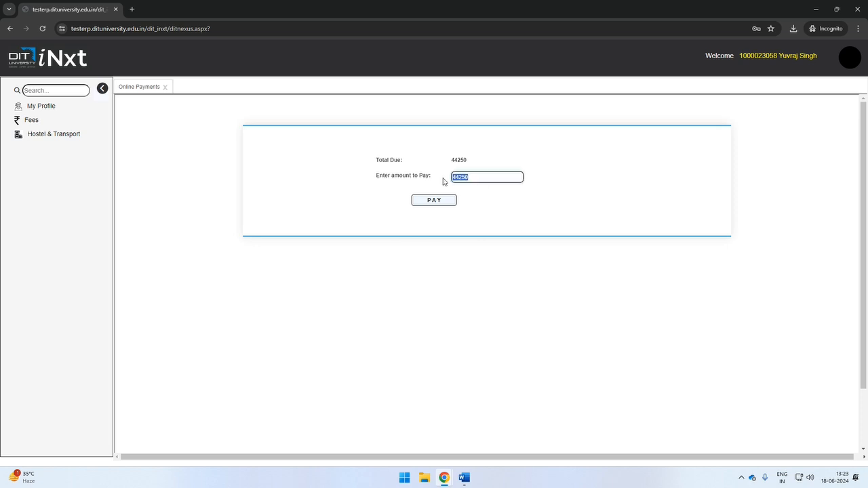
type("5000")
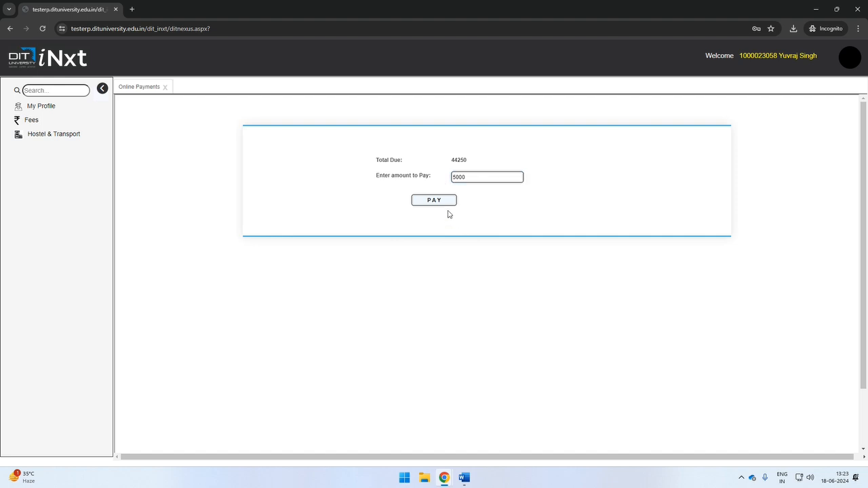
mouse_move(455, 216)
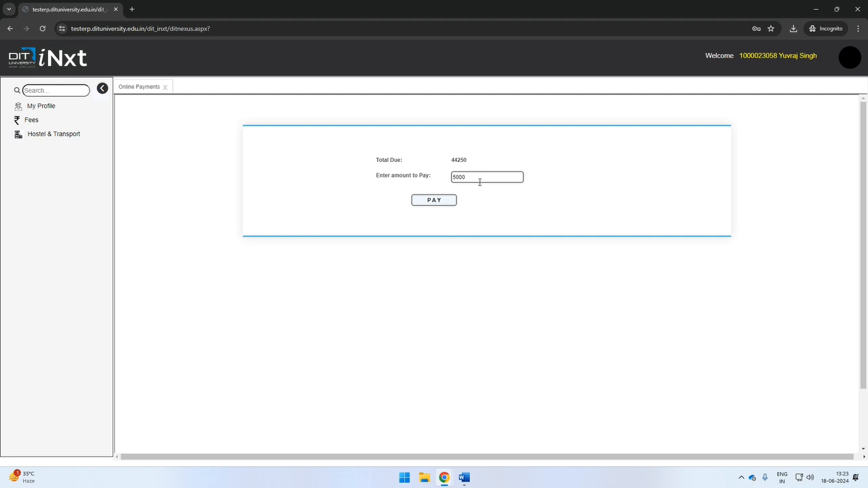
type("10000")
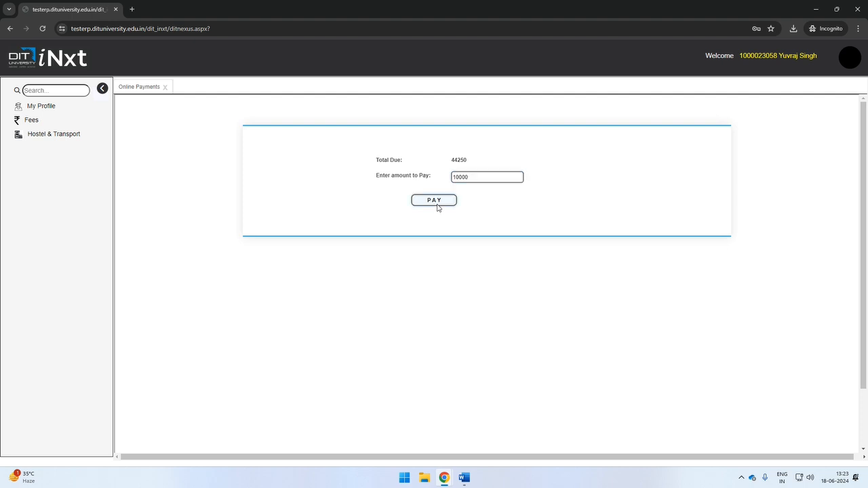
- Pay the ₹10,000 through Razorpay checkout, proceeding via Axis Bank netbanking
left_click(434, 200)
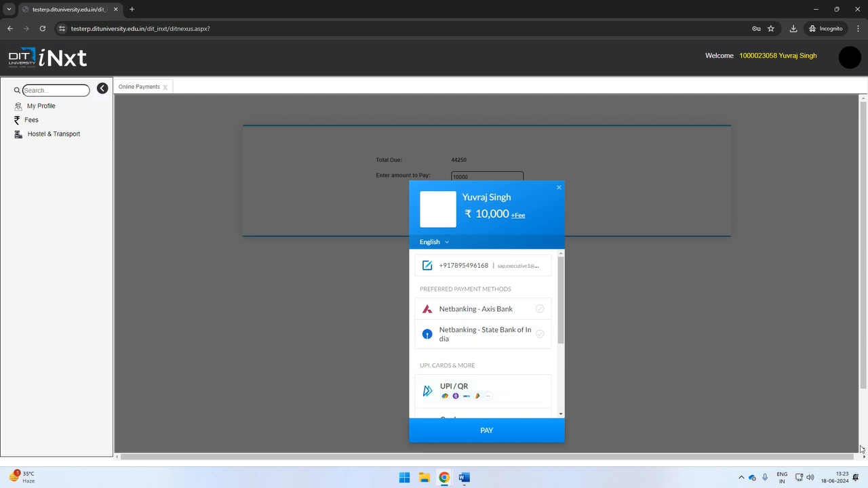
mouse_move(653, 350)
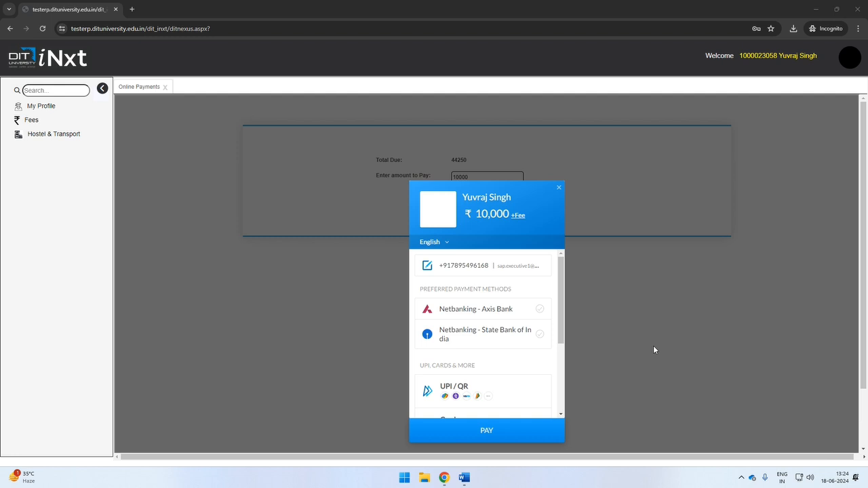
mouse_move(570, 343)
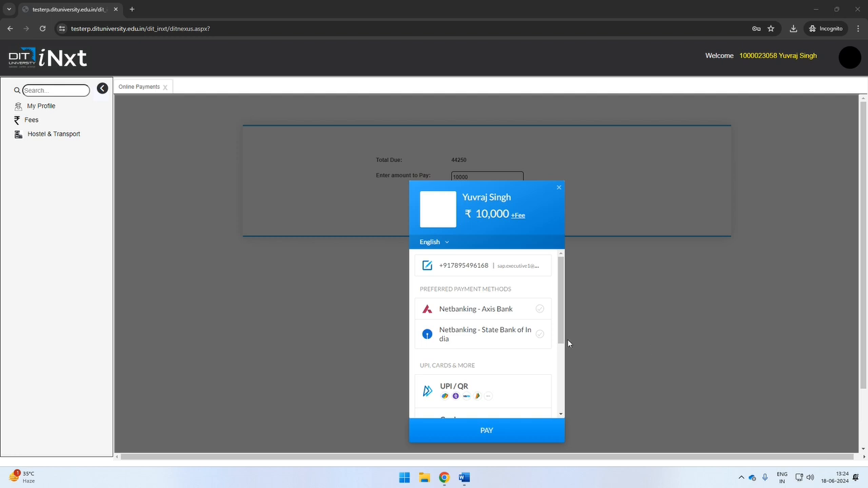
mouse_move(562, 356)
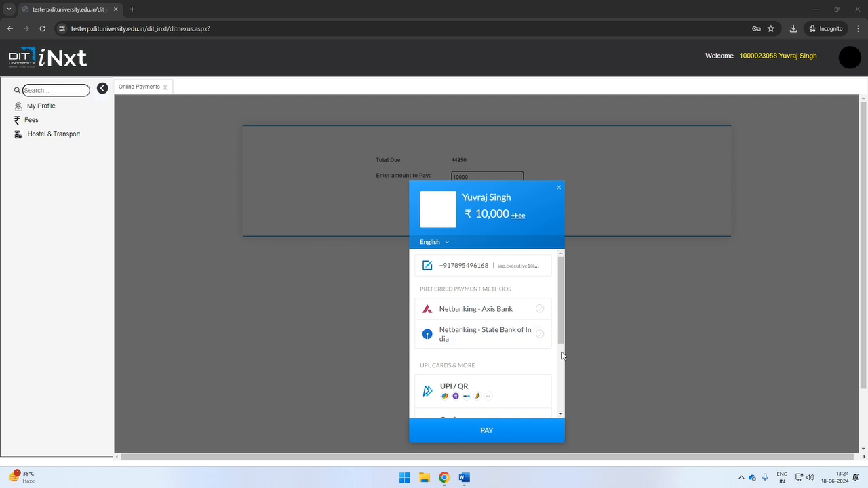
scroll("down", 3)
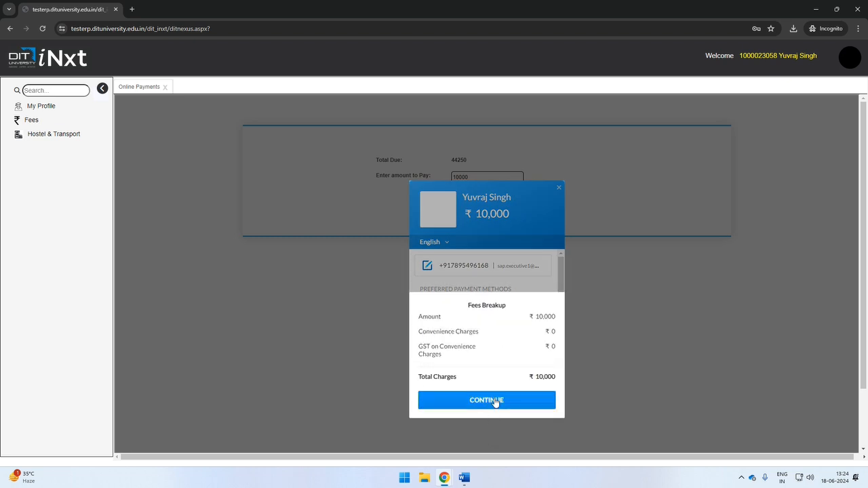
left_click(485, 400)
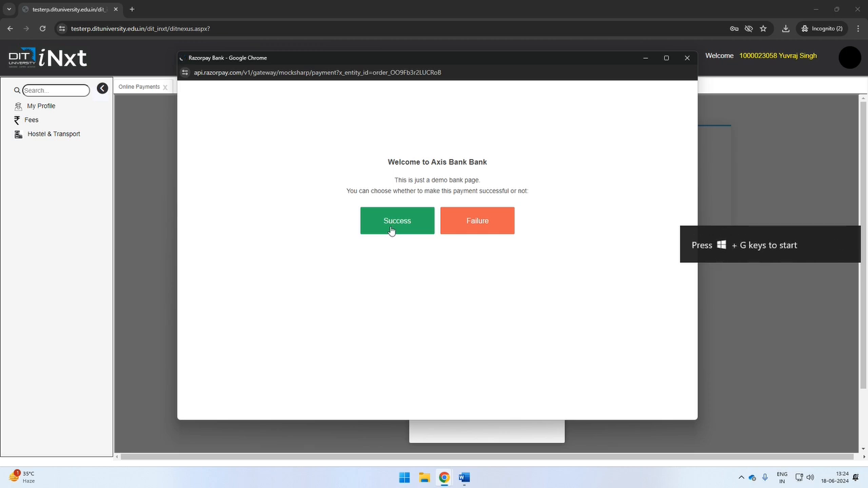
- Mark the demo bank payment successful and dismiss the Rs.10000 Payment Done confirmation
left_click(396, 220)
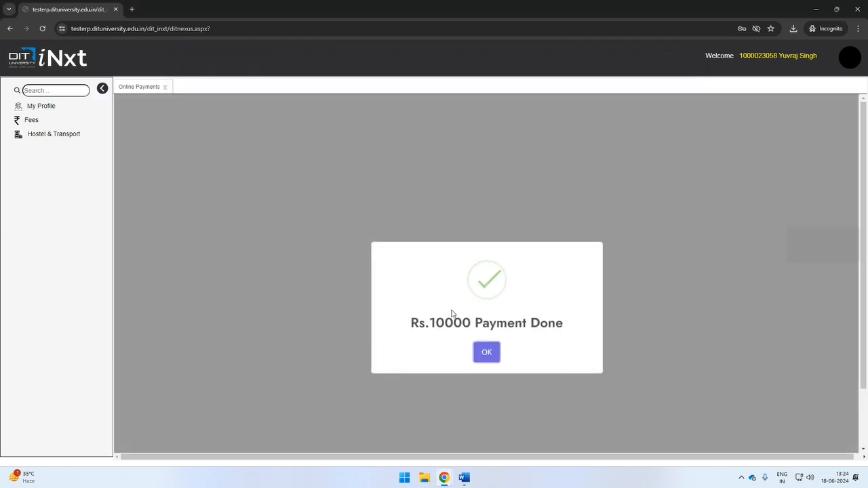
left_click(486, 352)
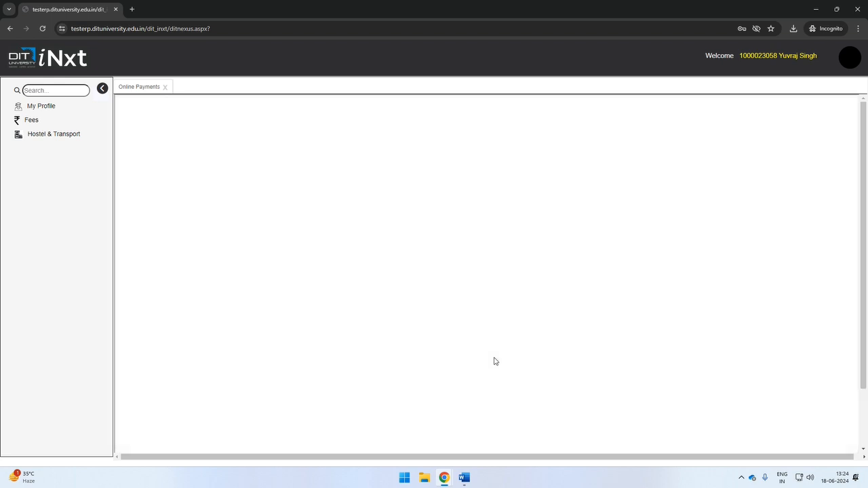
mouse_move(569, 319)
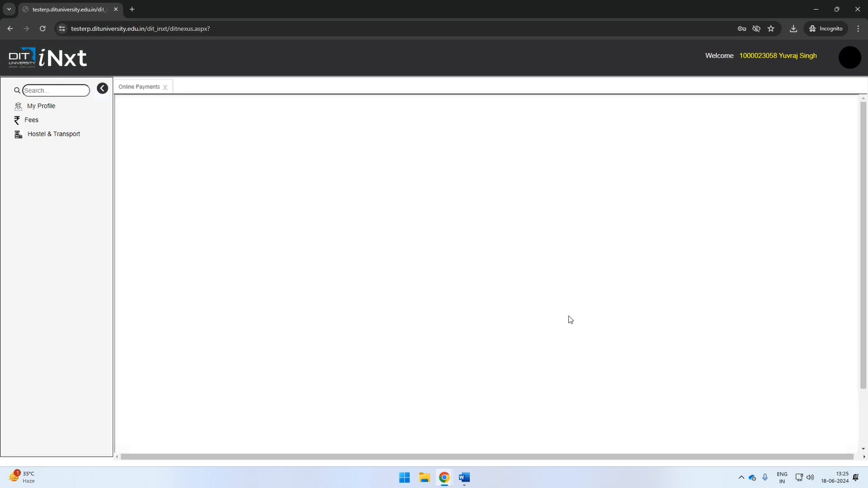
mouse_move(629, 462)
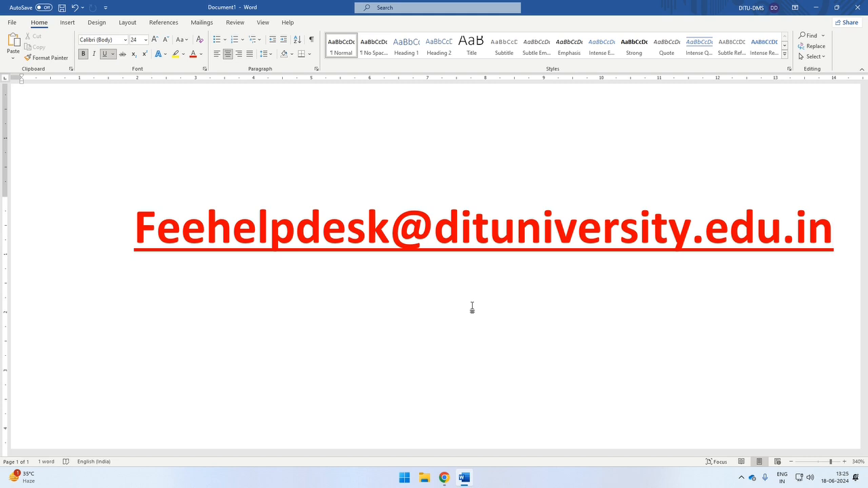
left_click(834, 228)
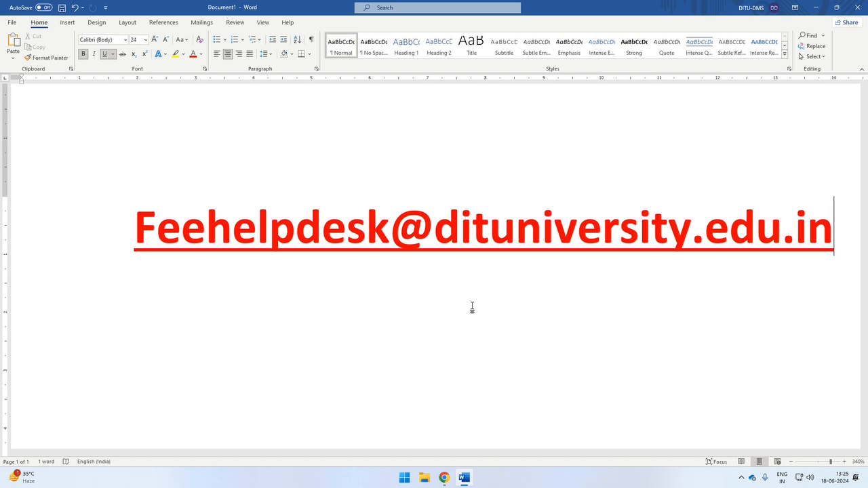
mouse_move(808, 7)
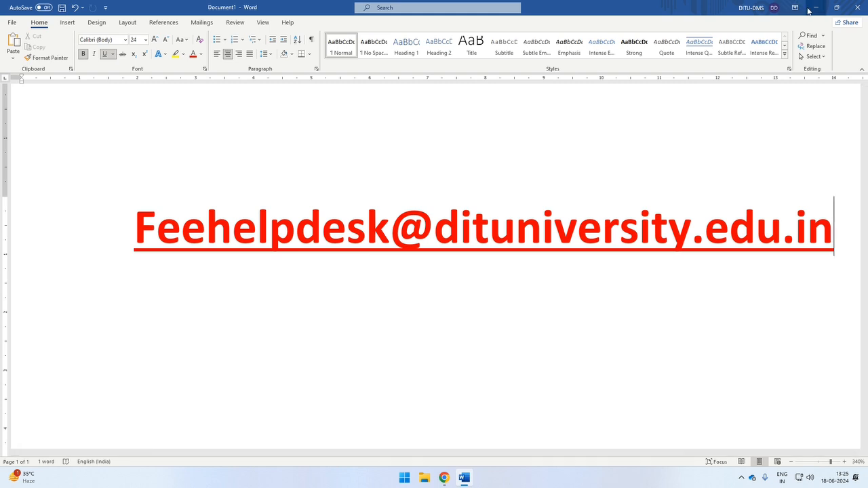
- Back in the ERP, view the Fee Ledger invoices and receipts with the 10,000.00 credit and 34,250.00 balance
left_click(442, 477)
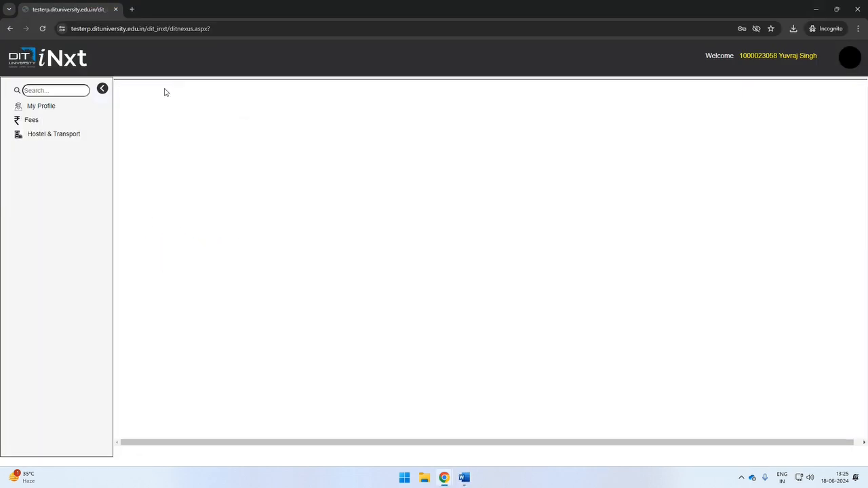
left_click(31, 119)
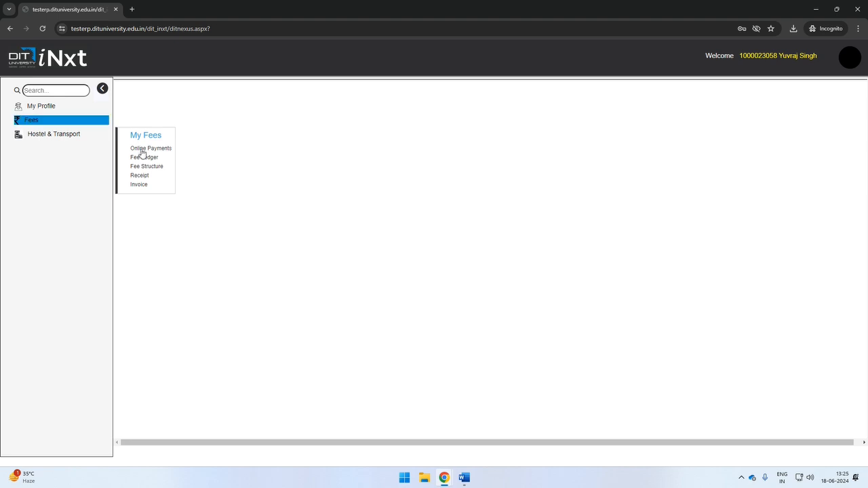
left_click(140, 157)
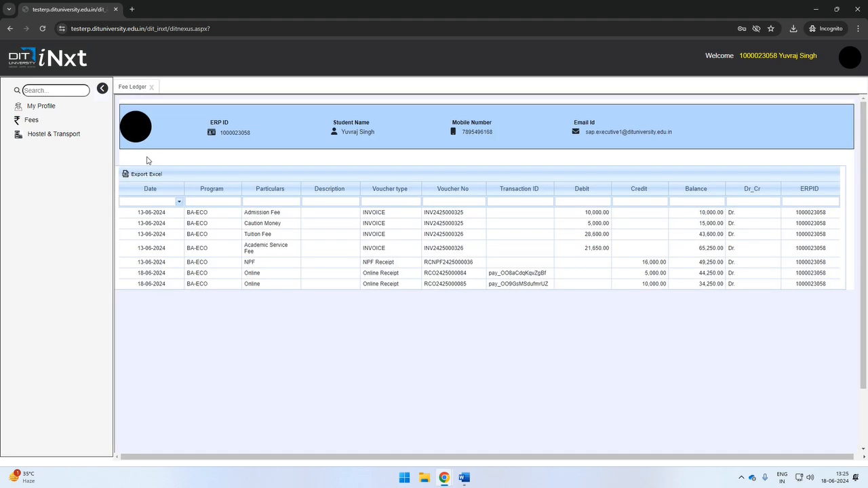
mouse_move(406, 374)
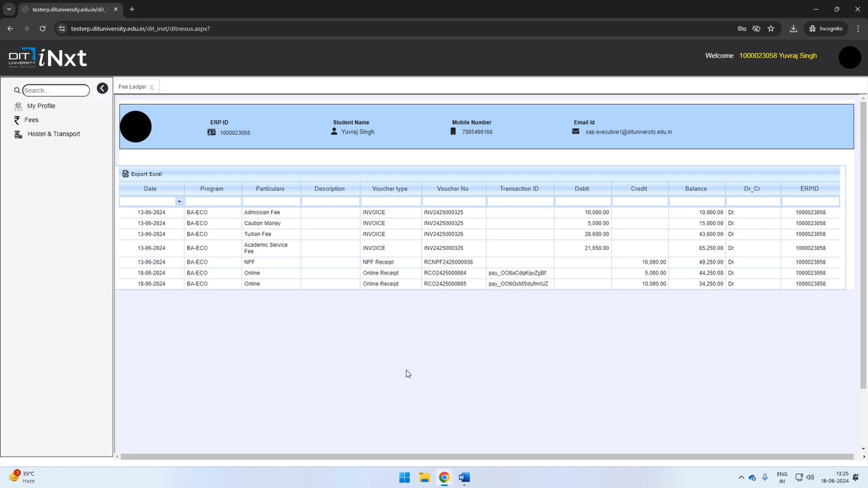
mouse_move(513, 290)
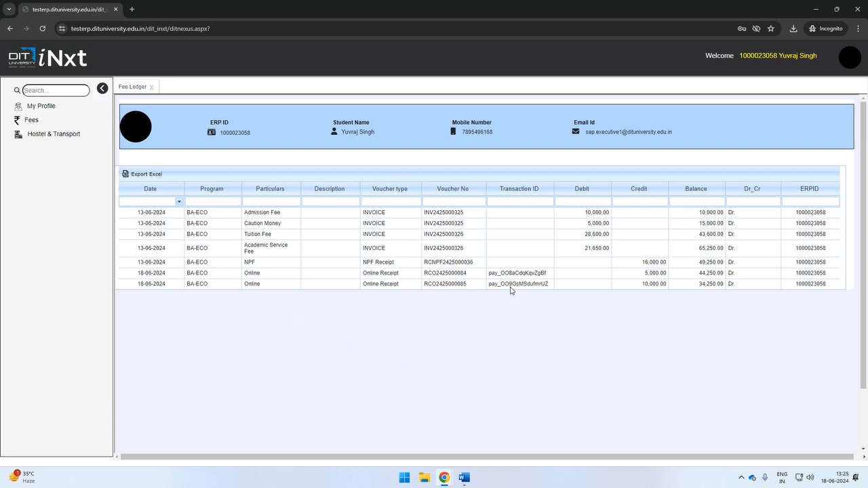
mouse_move(589, 211)
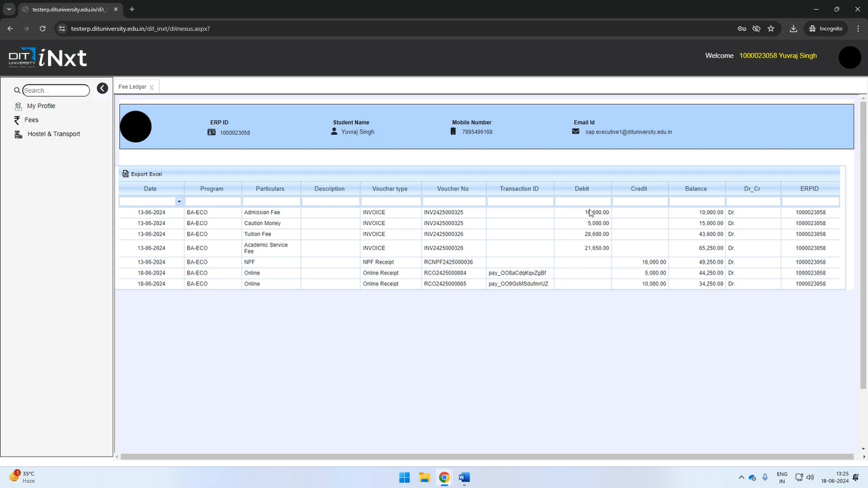
mouse_move(596, 200)
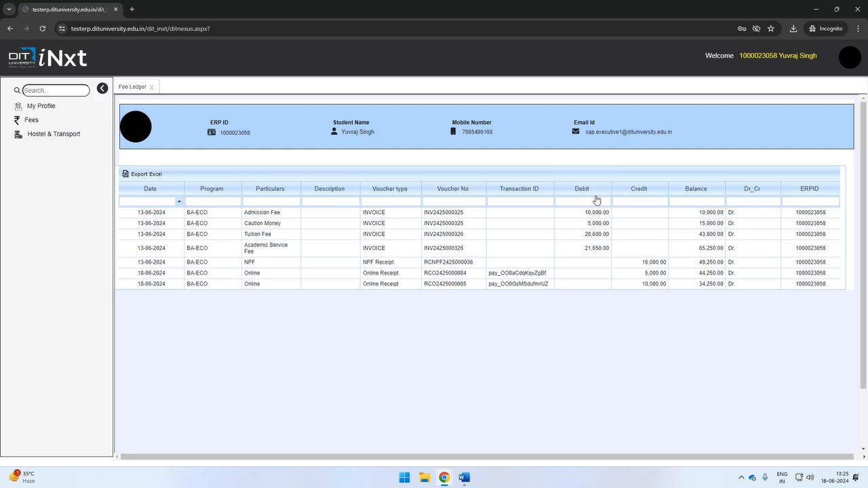
mouse_move(265, 234)
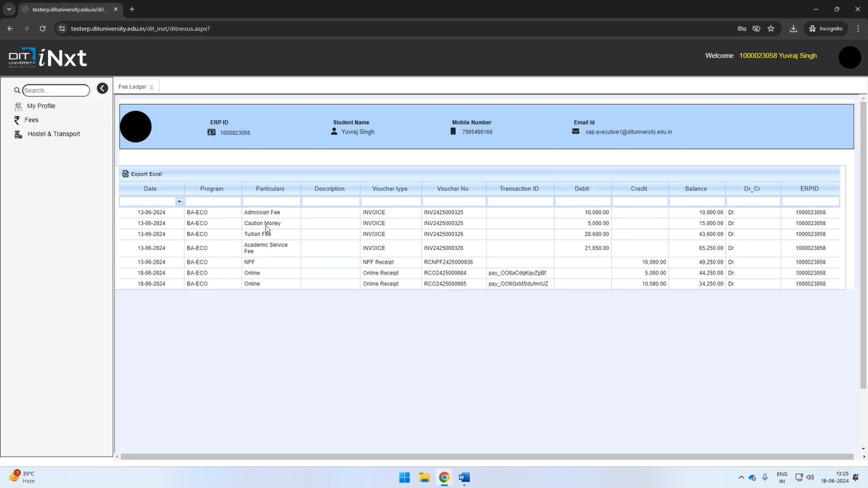
double_click(262, 211)
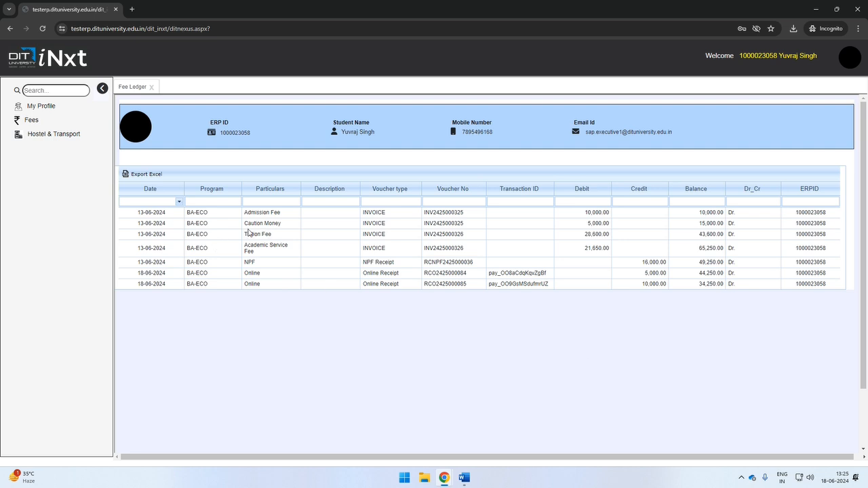
double_click(260, 222)
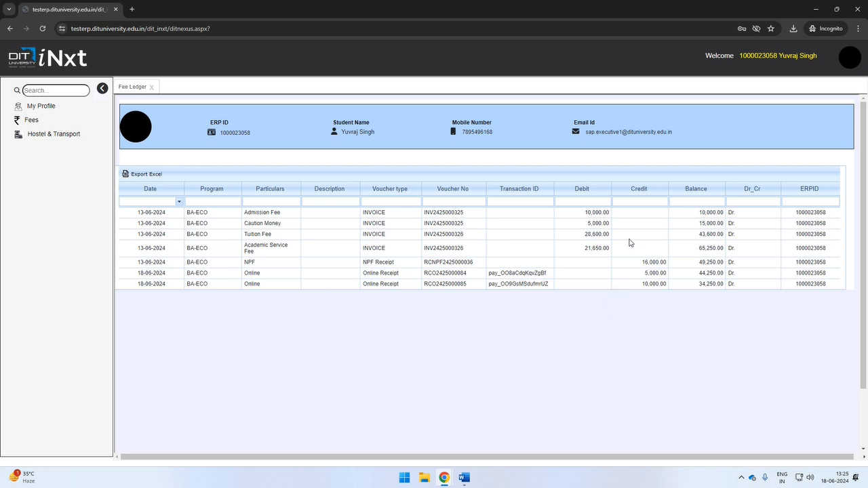
mouse_move(642, 265)
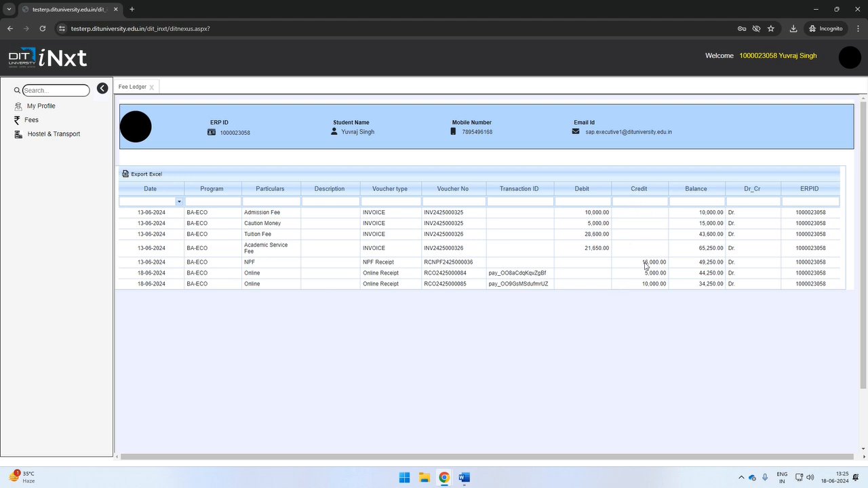
mouse_move(654, 291)
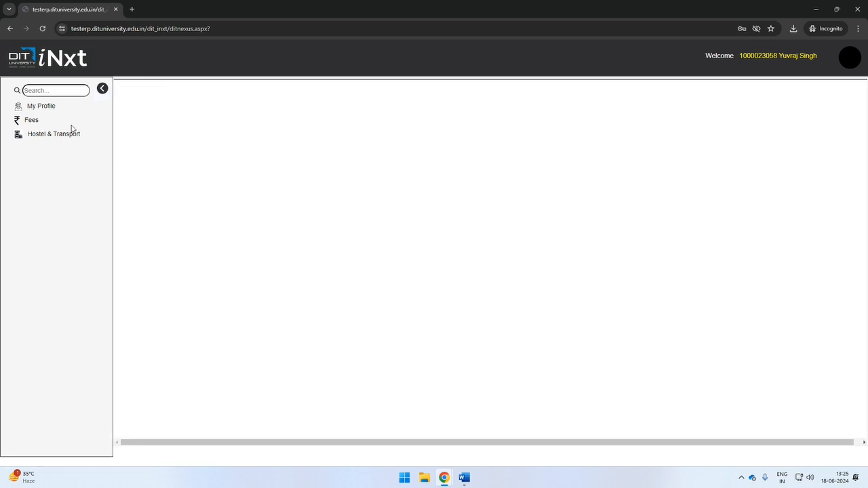
mouse_move(65, 128)
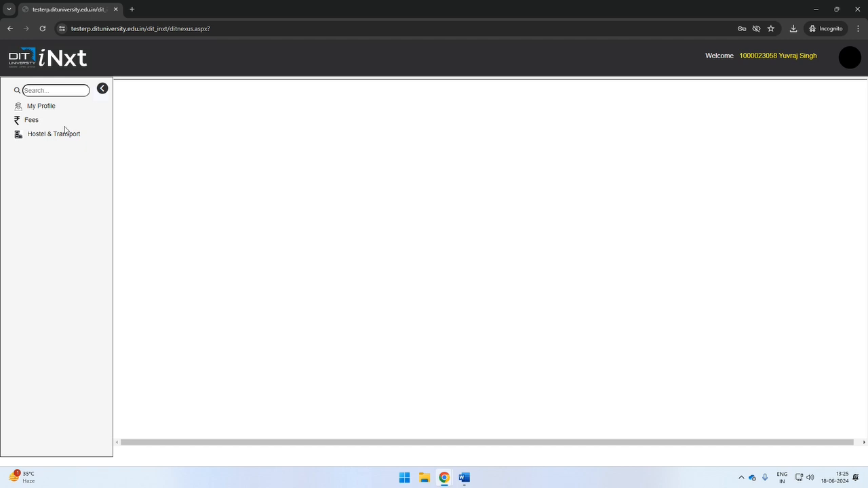
left_click(31, 119)
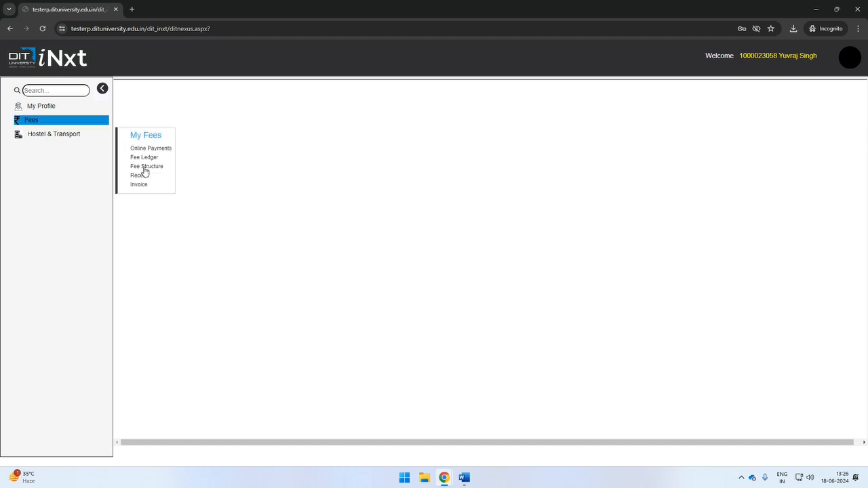
left_click(143, 165)
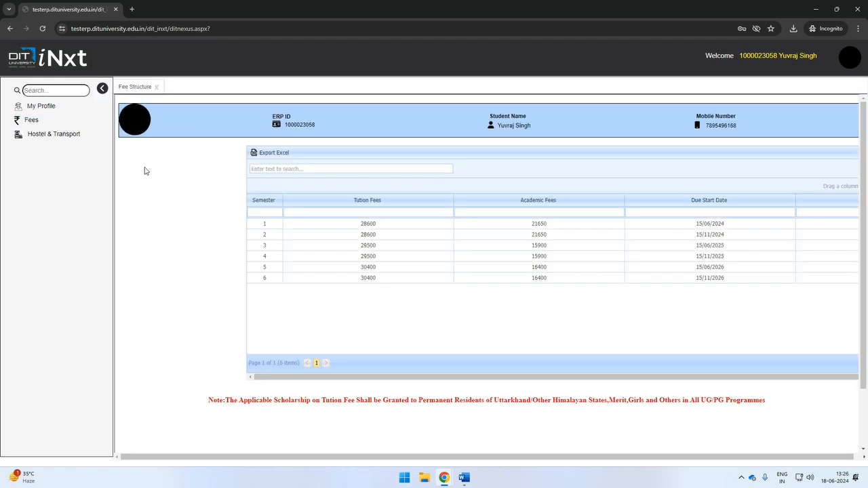
mouse_move(256, 264)
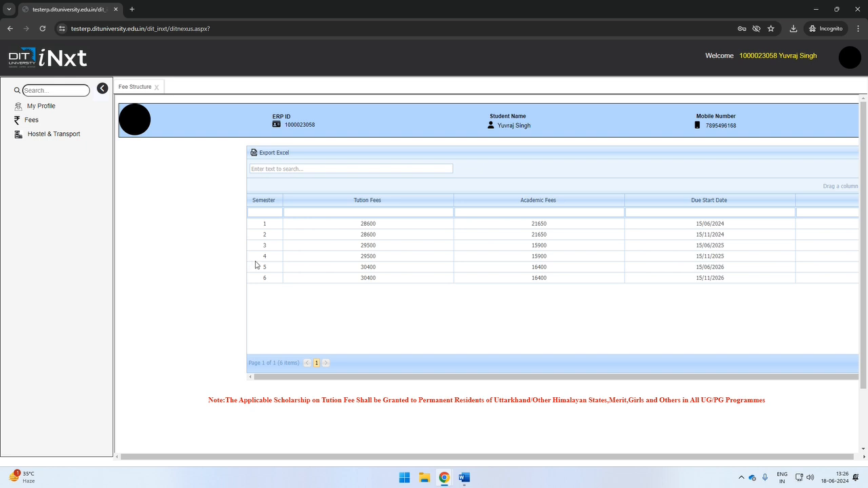
scroll("right", 3)
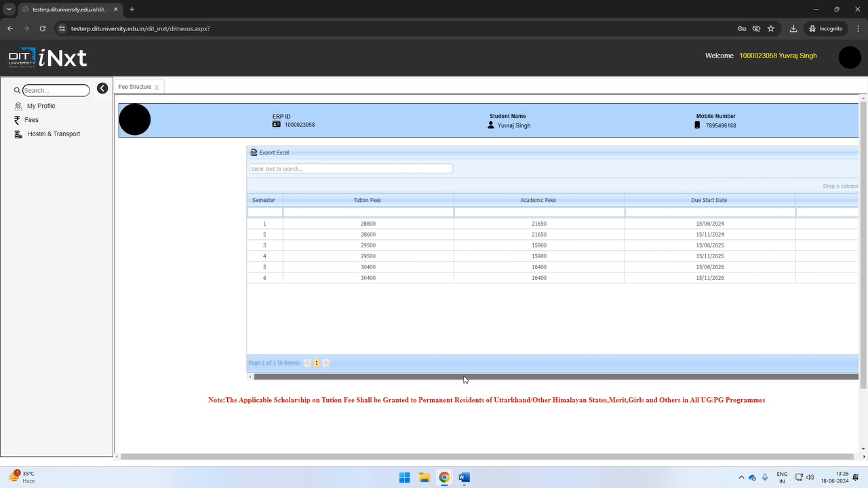
mouse_move(485, 380)
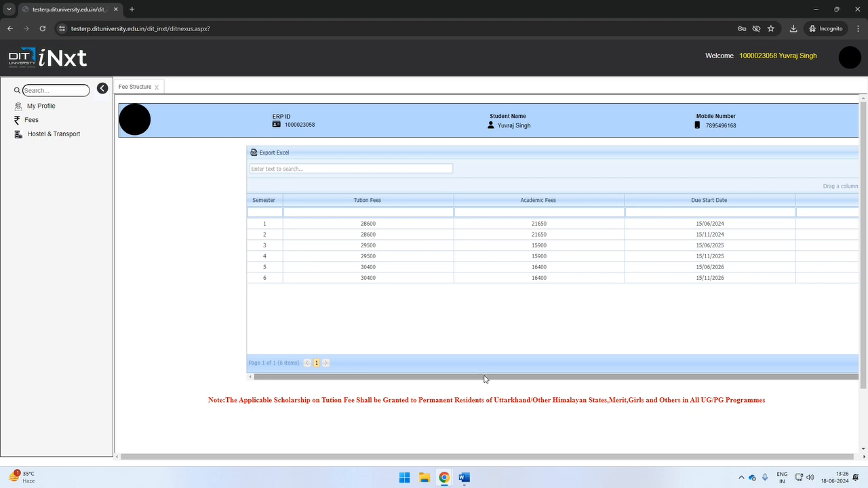
left_click_drag(239, 400, 752, 400)
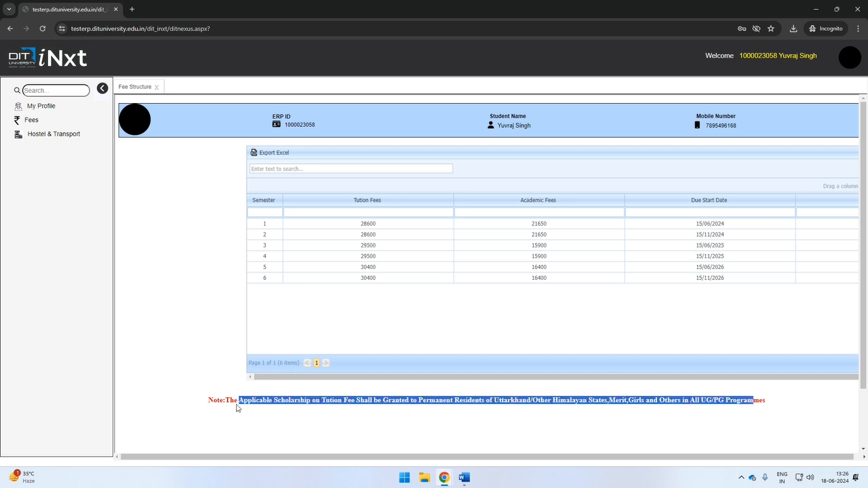
left_click(386, 420)
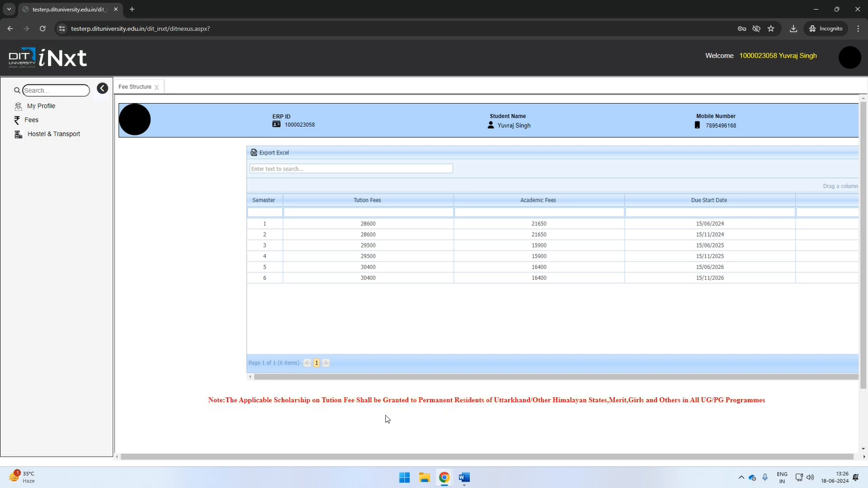
scroll("down", 3)
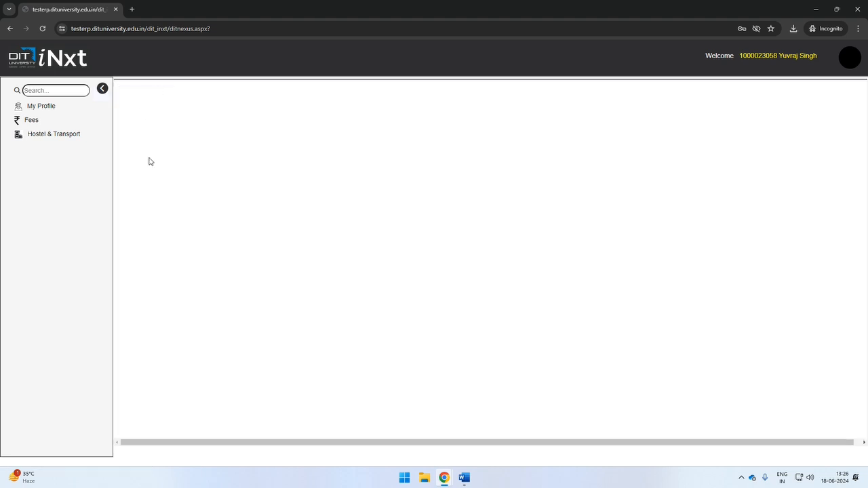
left_click(31, 119)
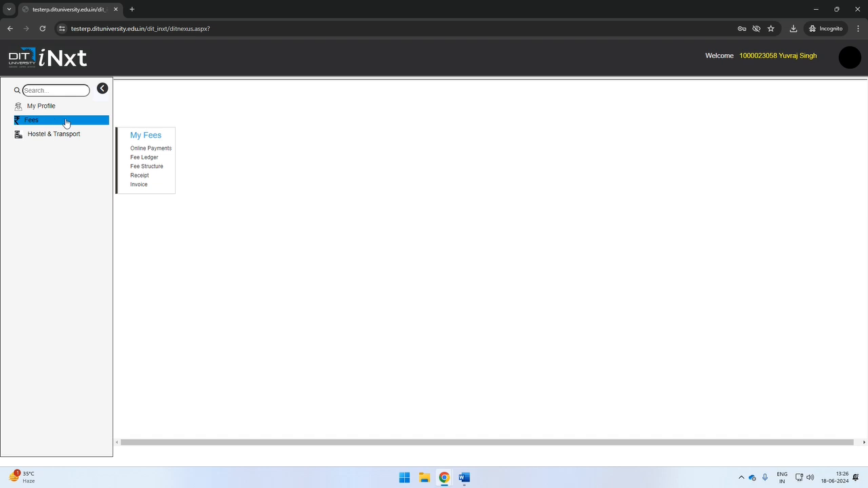
left_click(138, 175)
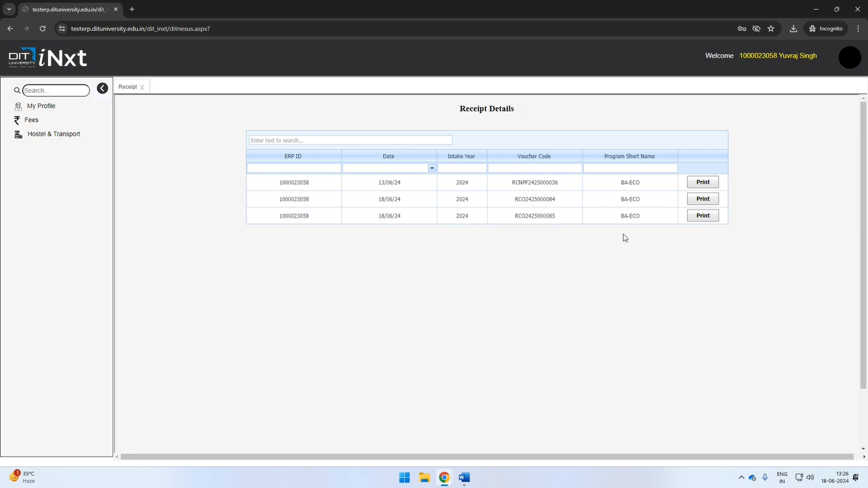
mouse_move(586, 206)
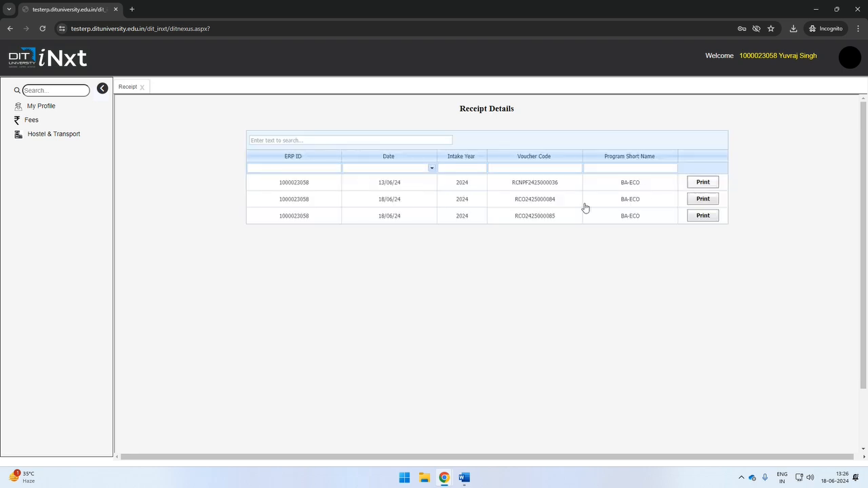
left_click(702, 182)
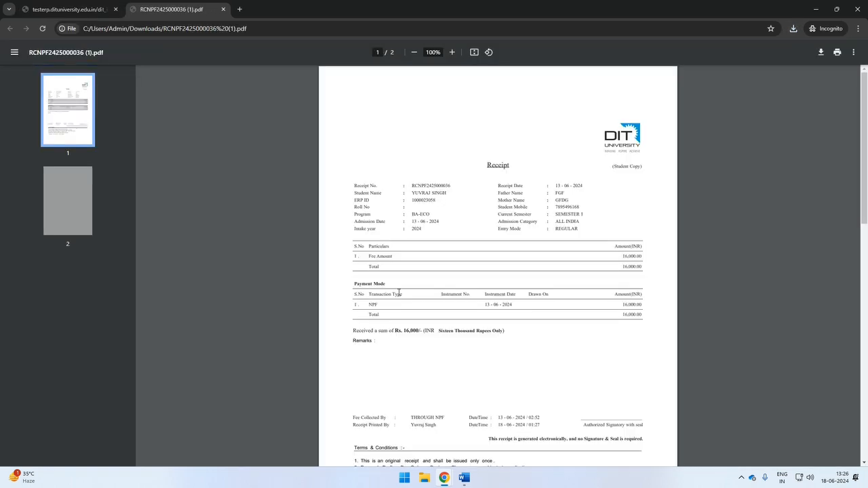
left_click(68, 13)
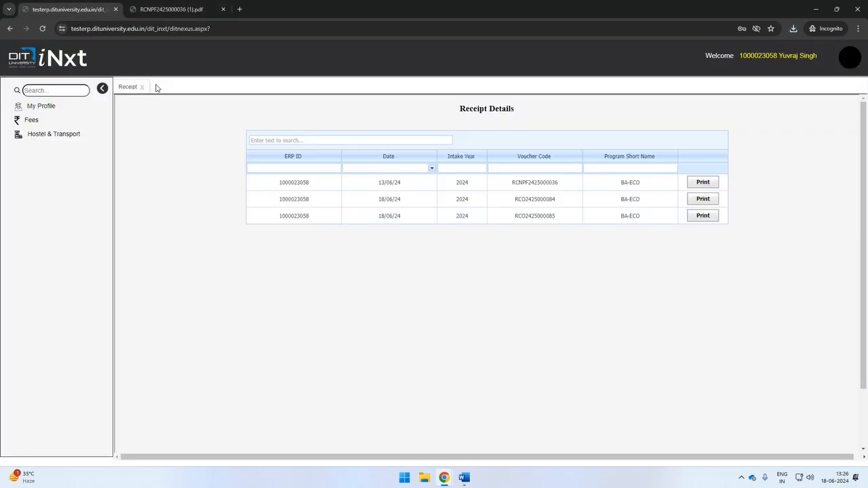
- Swap the receipt list for Invoice Details showing the two 2024 intake invoices
left_click(31, 119)
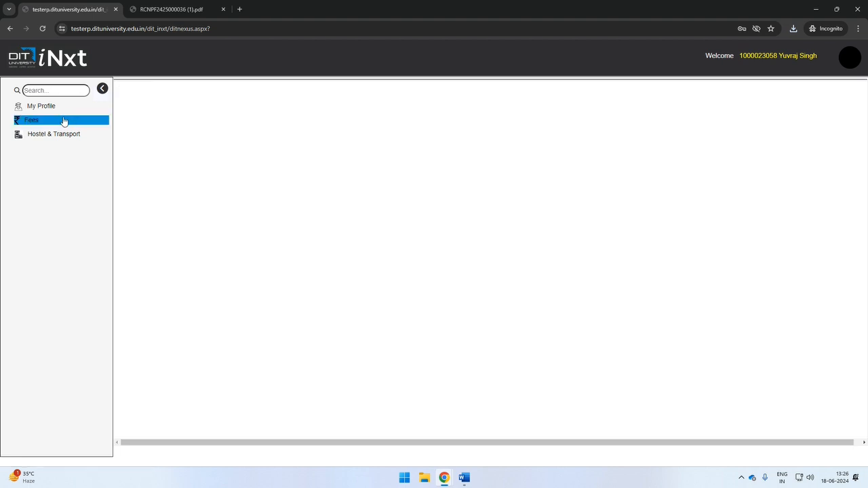
left_click(31, 119)
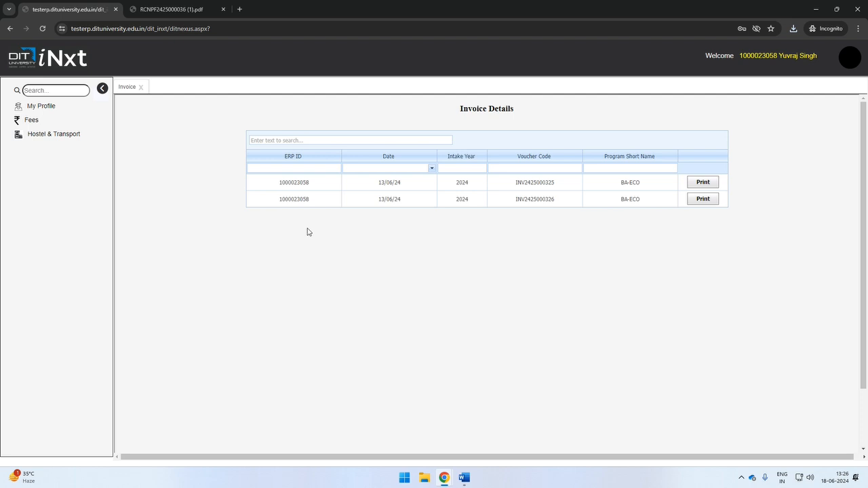
mouse_move(659, 258)
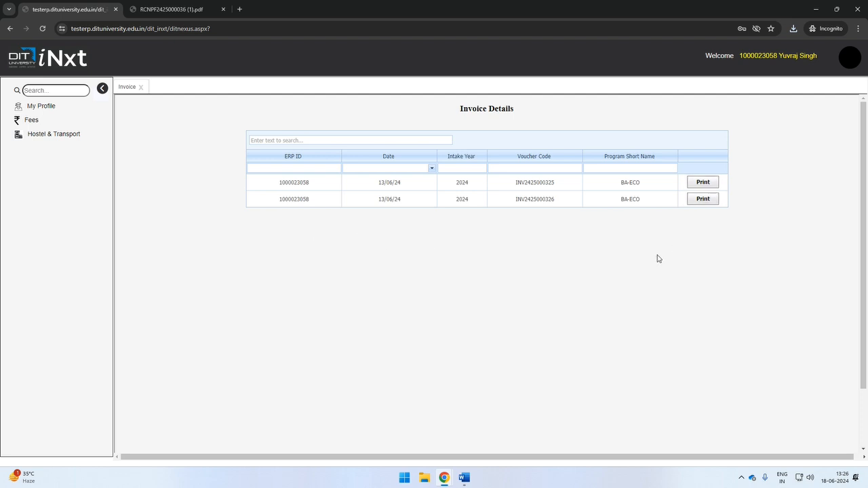